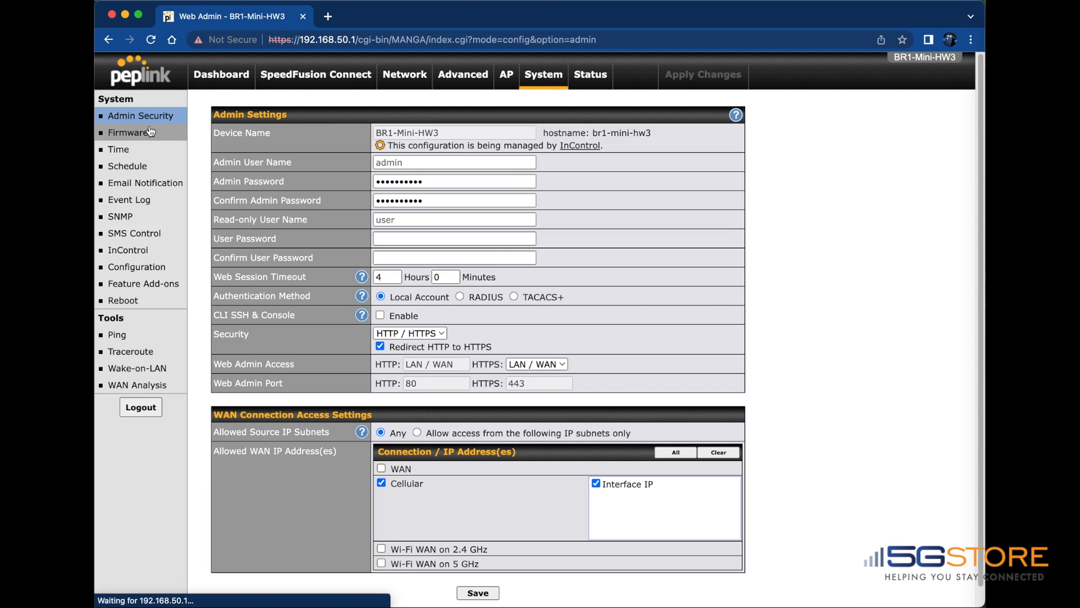
Open the Firmware page from the System sidebar to check the current 8.2.1 firmware
{"action": "left_click", "coordinate": [127, 132]}
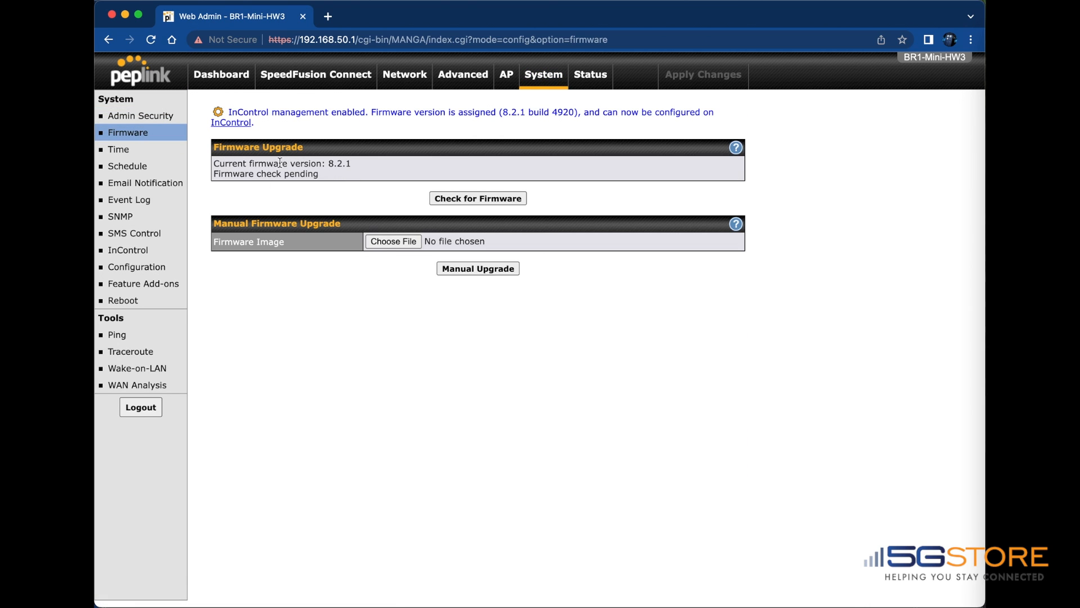
{"action": "mouse_move", "coordinate": [404, 256]}
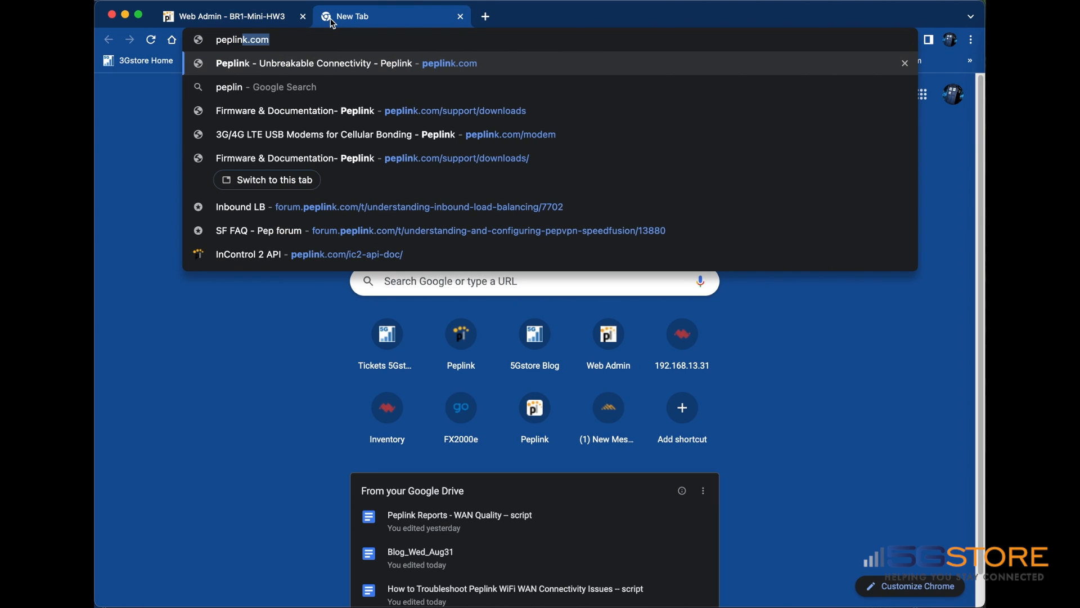
Load peplink.com/support/downloads in a new tab to browse available firmware versions
{"action": "type", "text": "peplink.com/support/downloads/"}
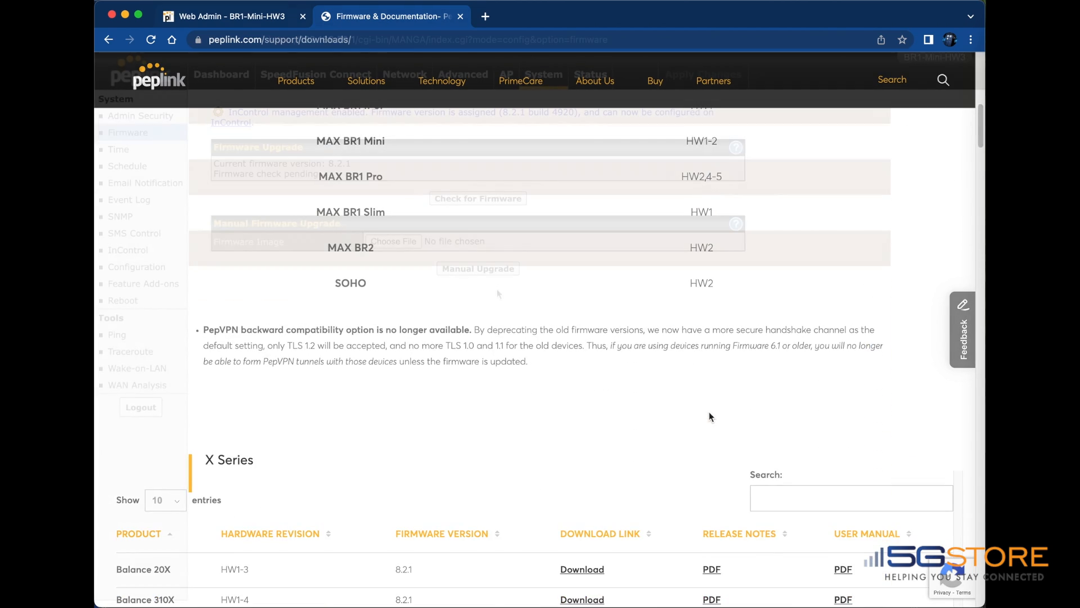
{"action": "left_click", "coordinate": [235, 16]}
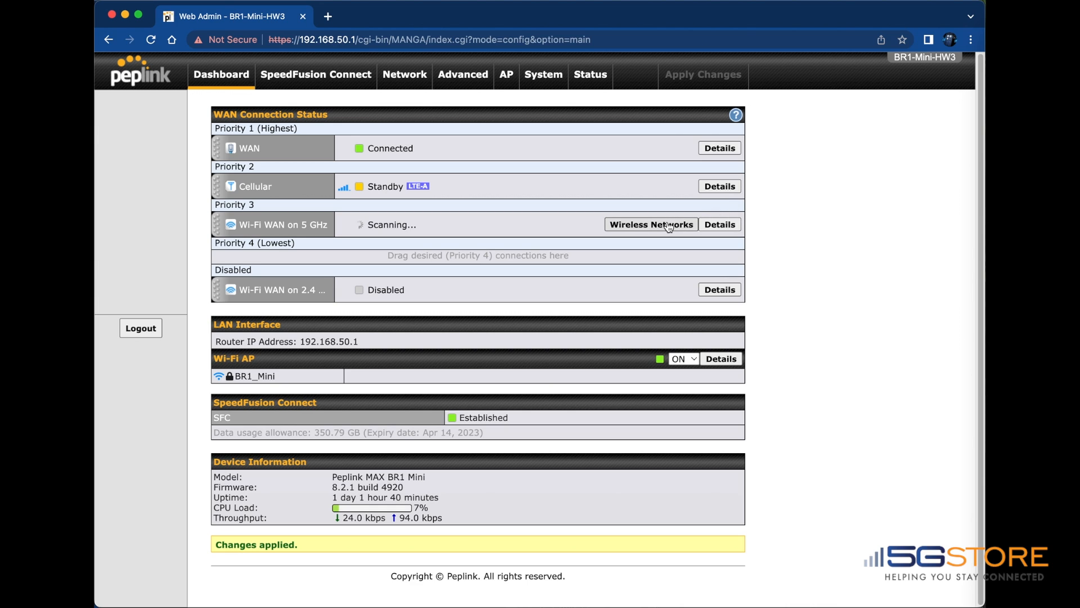
{"action": "left_click", "coordinate": [652, 224]}
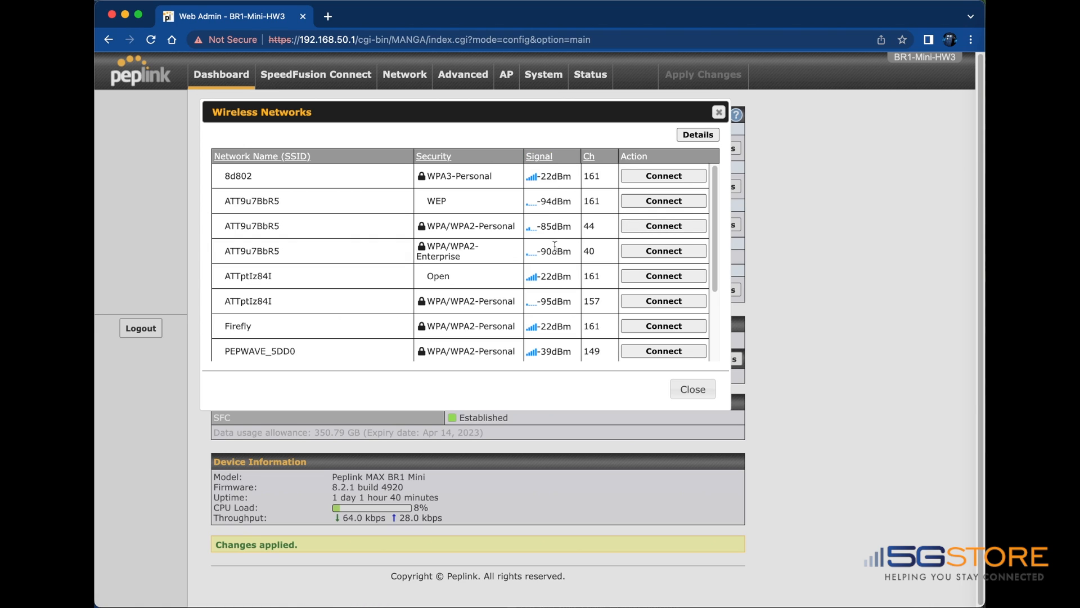
{"action": "scroll", "scroll_direction": "down", "scroll_amount": 3}
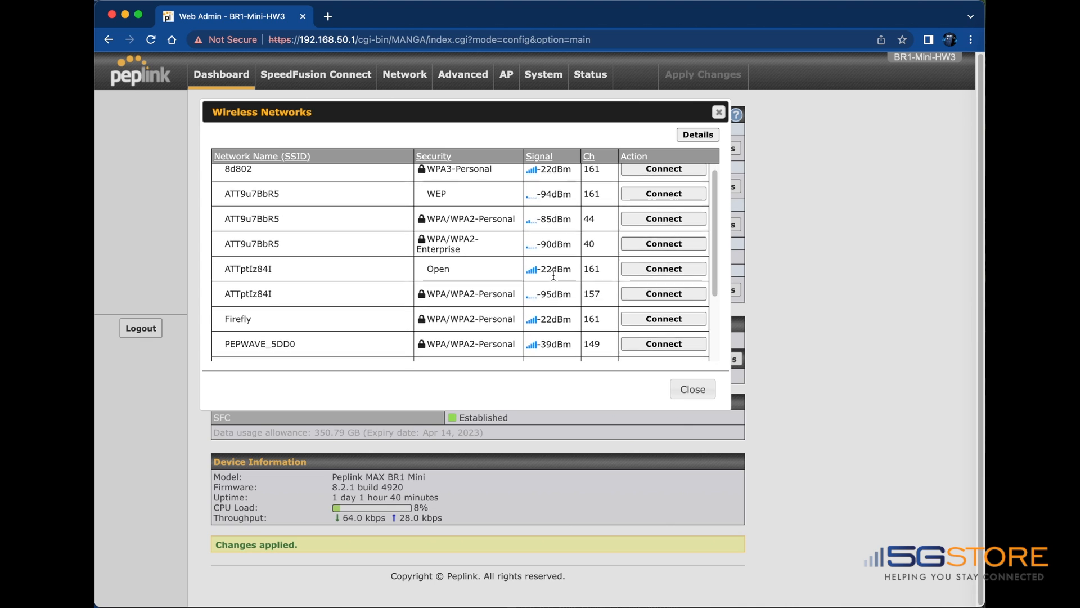
{"action": "scroll", "scroll_direction": "down", "scroll_amount": 3}
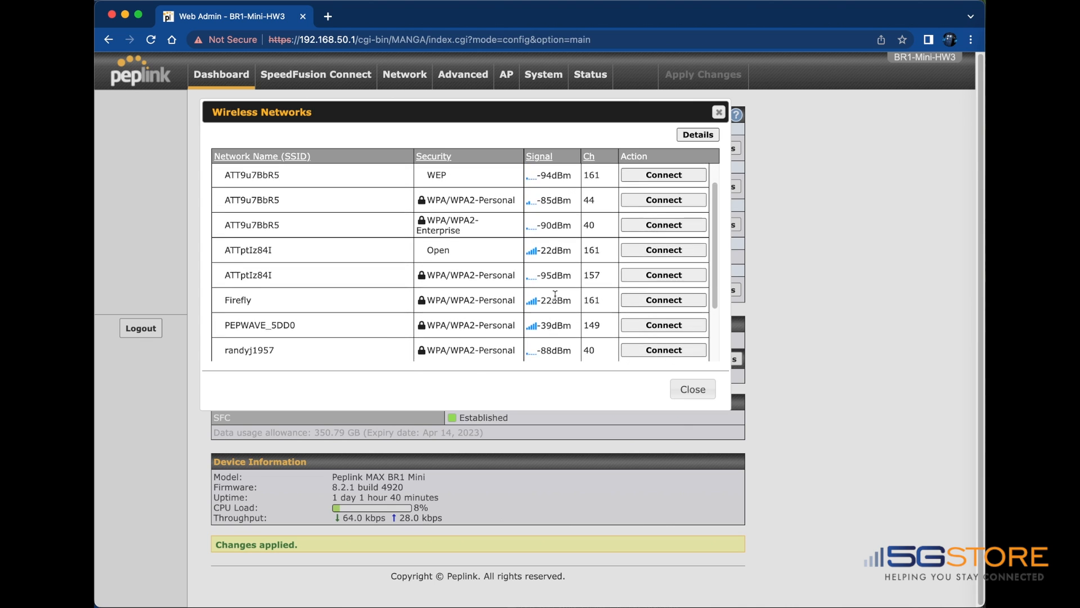
{"action": "scroll", "scroll_direction": "down", "scroll_amount": 3}
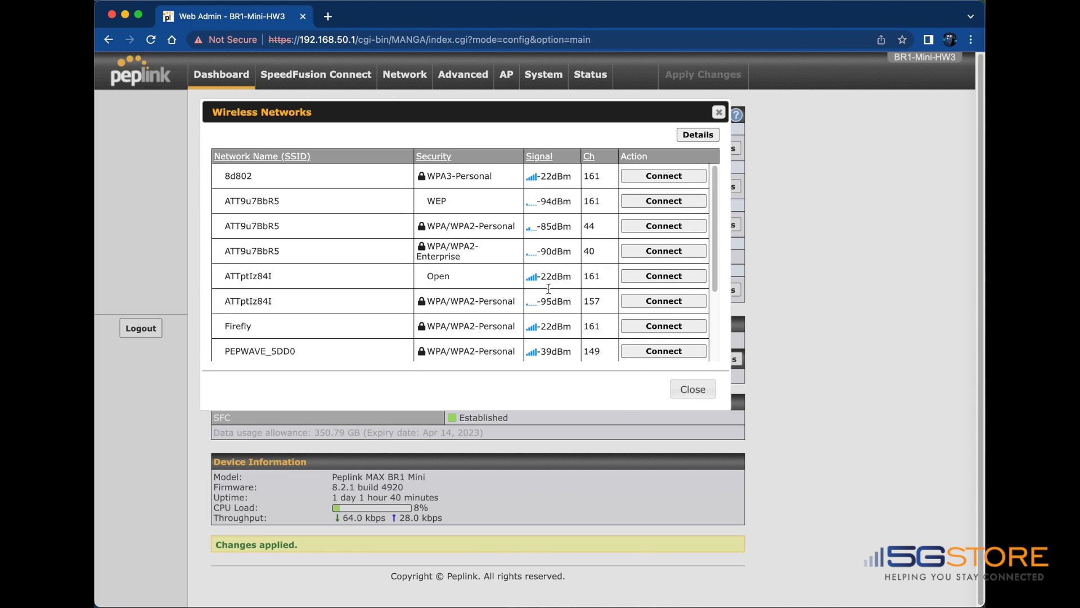
{"action": "left_click", "coordinate": [538, 156]}
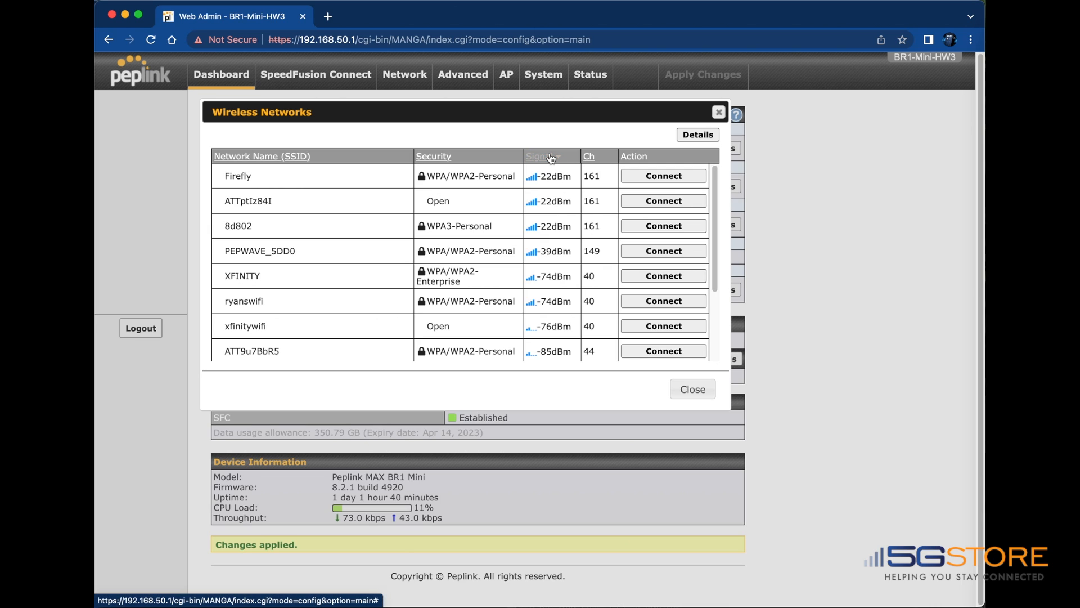
{"action": "left_click", "coordinate": [546, 156]}
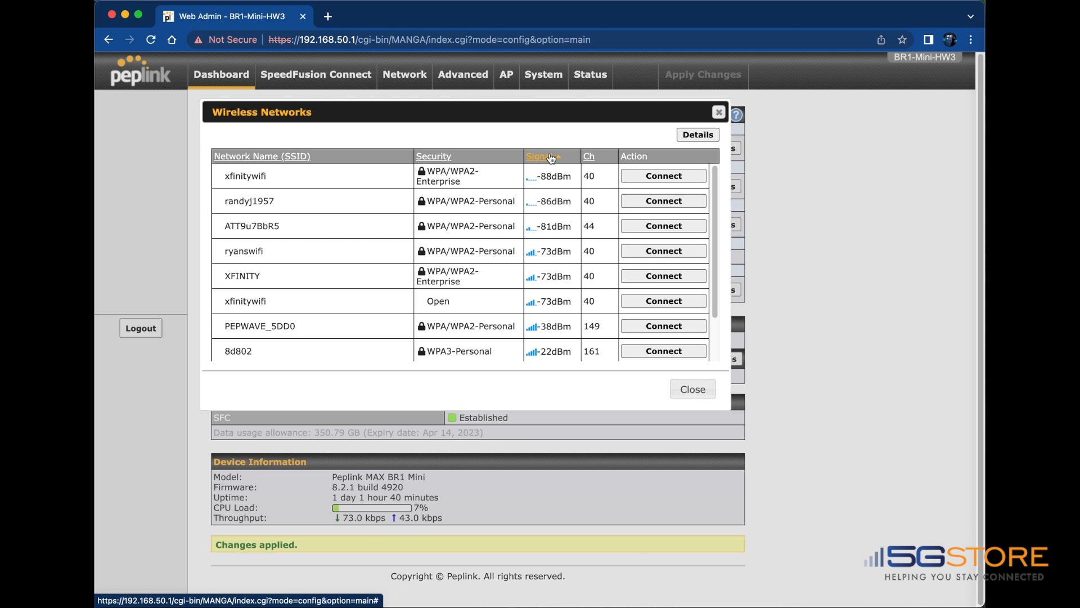
{"action": "left_click", "coordinate": [543, 156]}
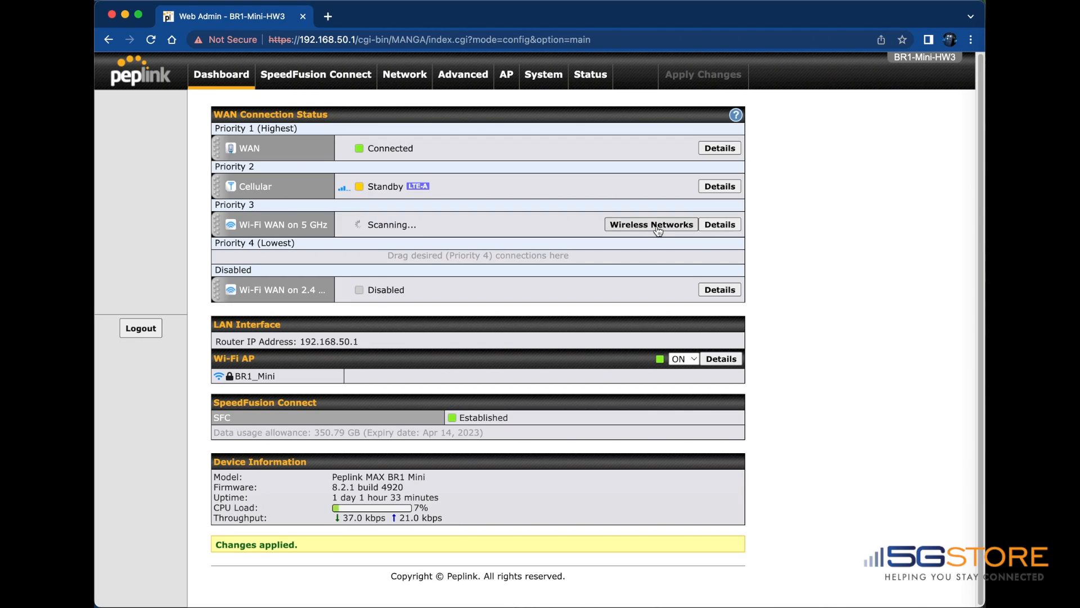
{"action": "left_click", "coordinate": [651, 224]}
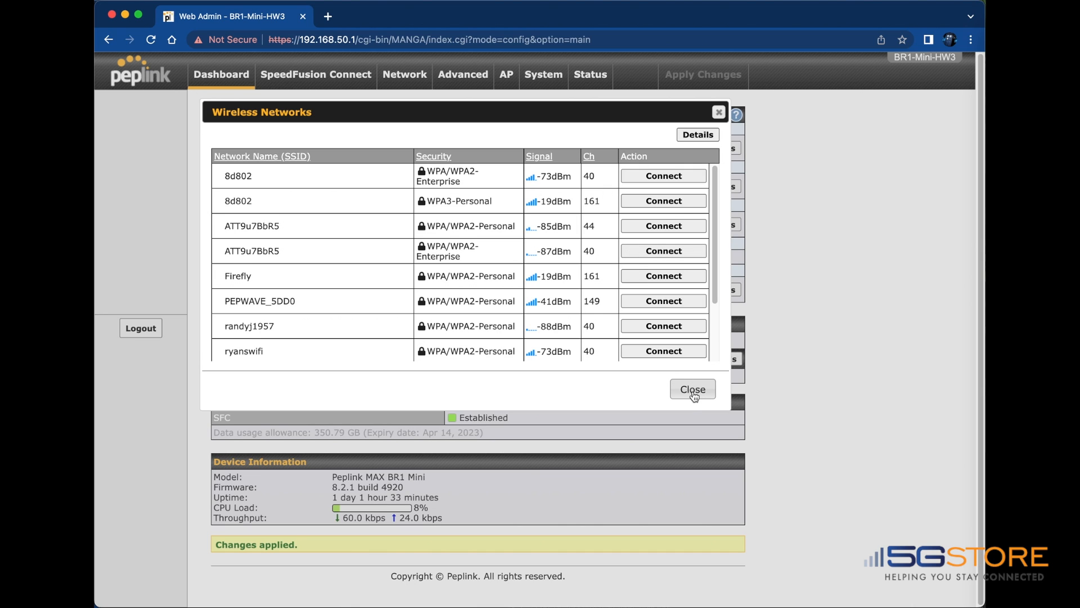
{"action": "left_click", "coordinate": [693, 388]}
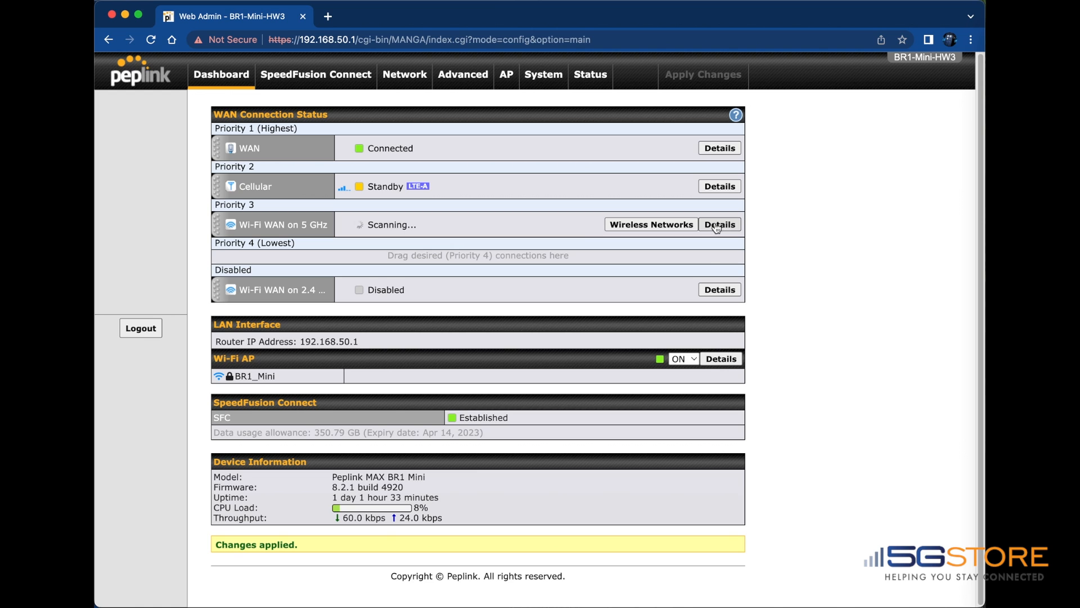
Set Wi-Fi WAN on 5 GHz to 20/40/80 MHz channel width and Custom channel selection
{"action": "left_click", "coordinate": [719, 224]}
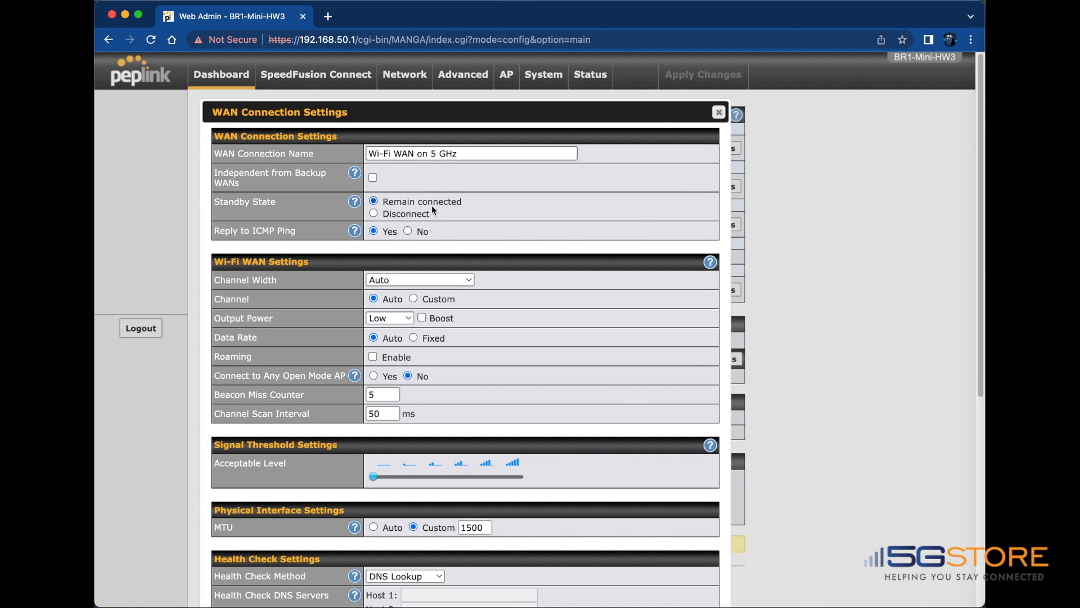
{"action": "scroll", "scroll_direction": "down", "scroll_amount": 3}
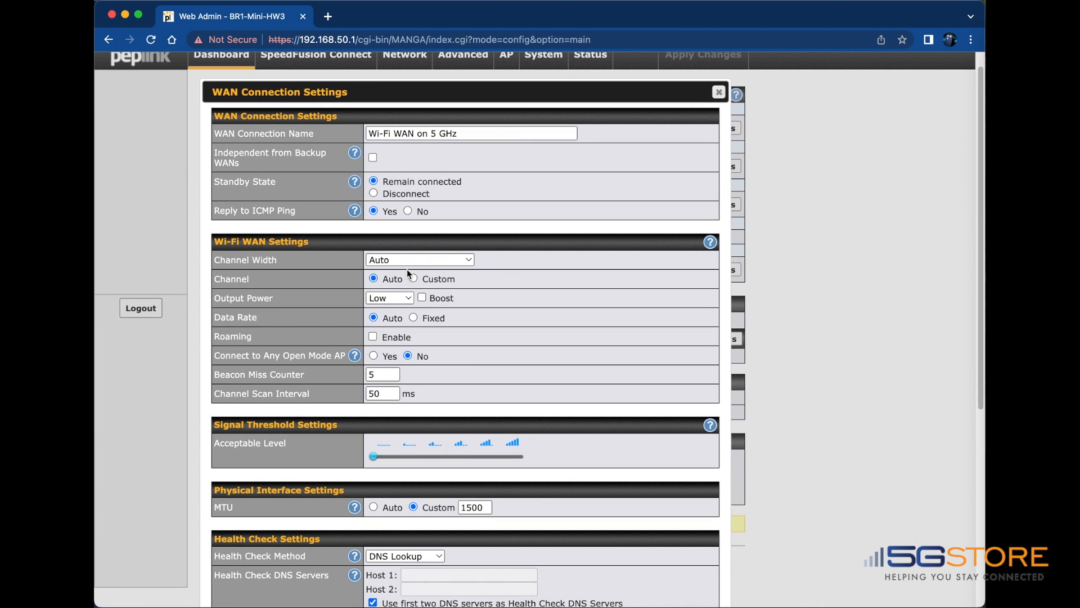
{"action": "left_click", "coordinate": [419, 260]}
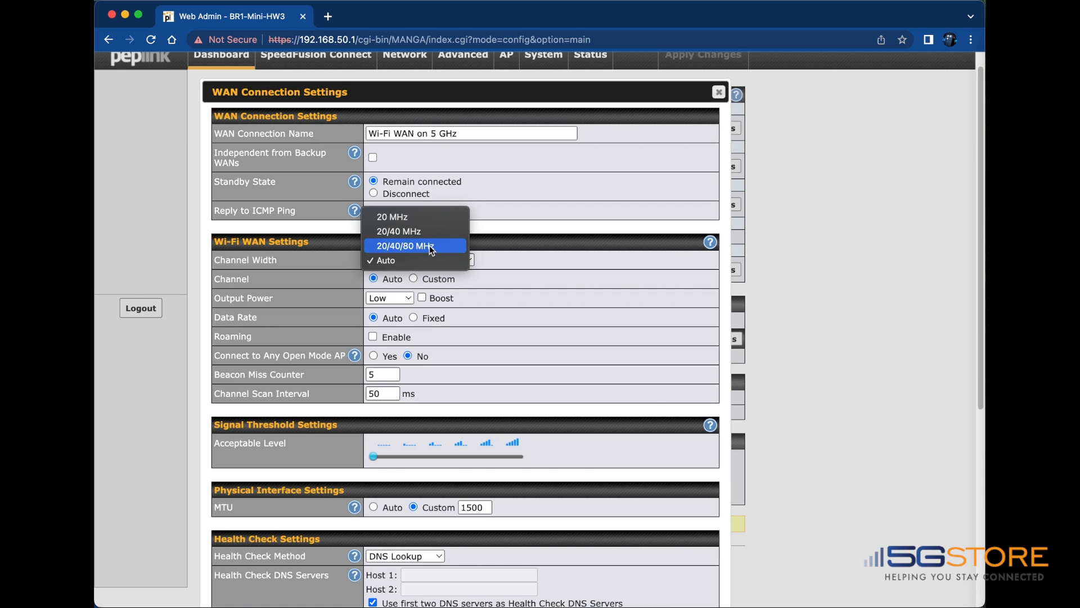
{"action": "mouse_move", "coordinate": [432, 236]}
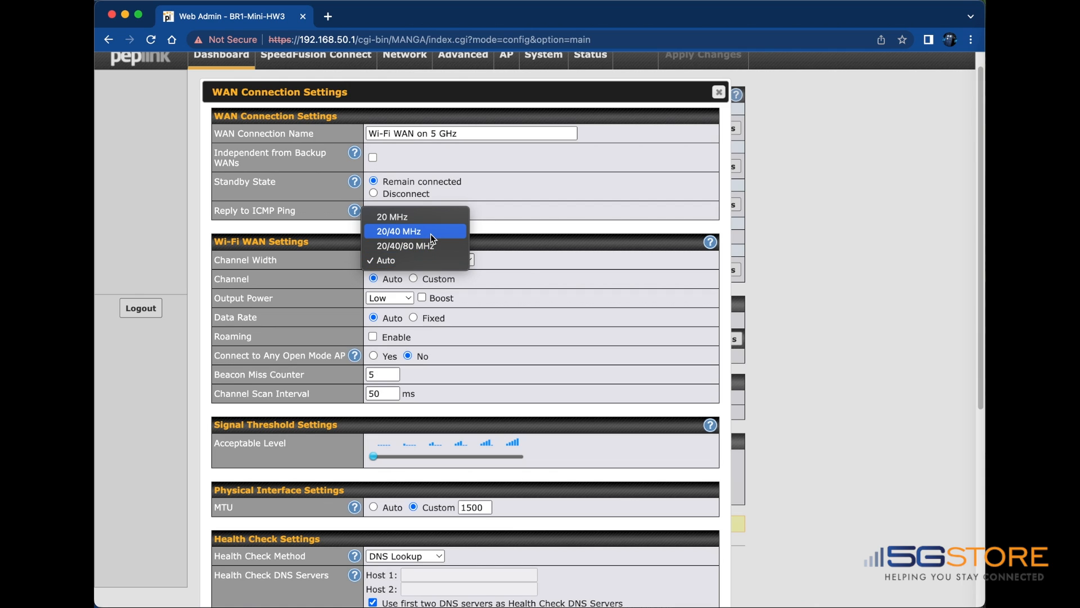
{"action": "mouse_move", "coordinate": [435, 249]}
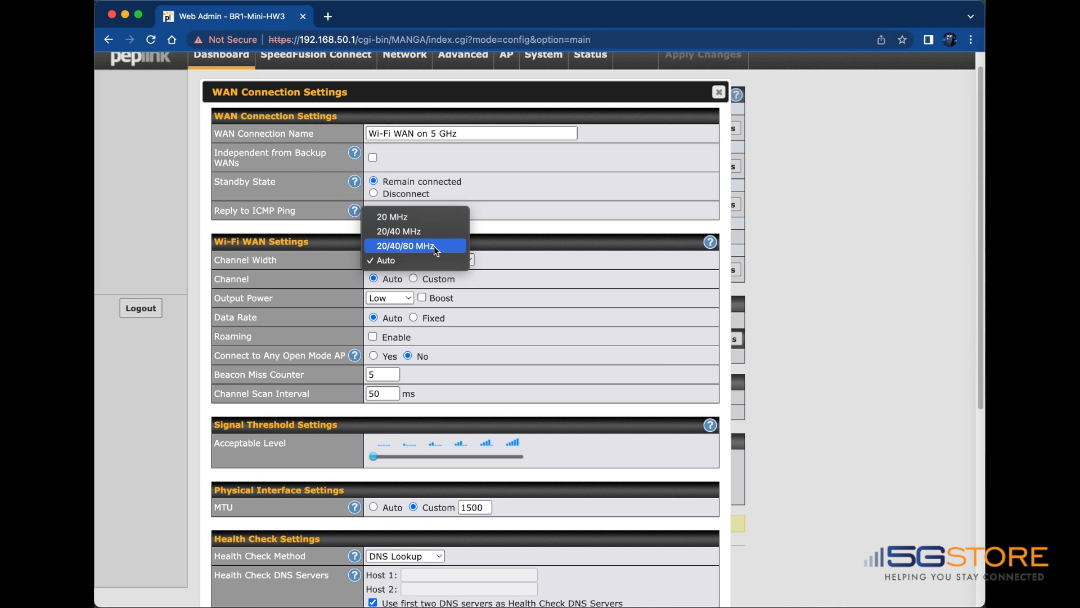
{"action": "left_click", "coordinate": [414, 244]}
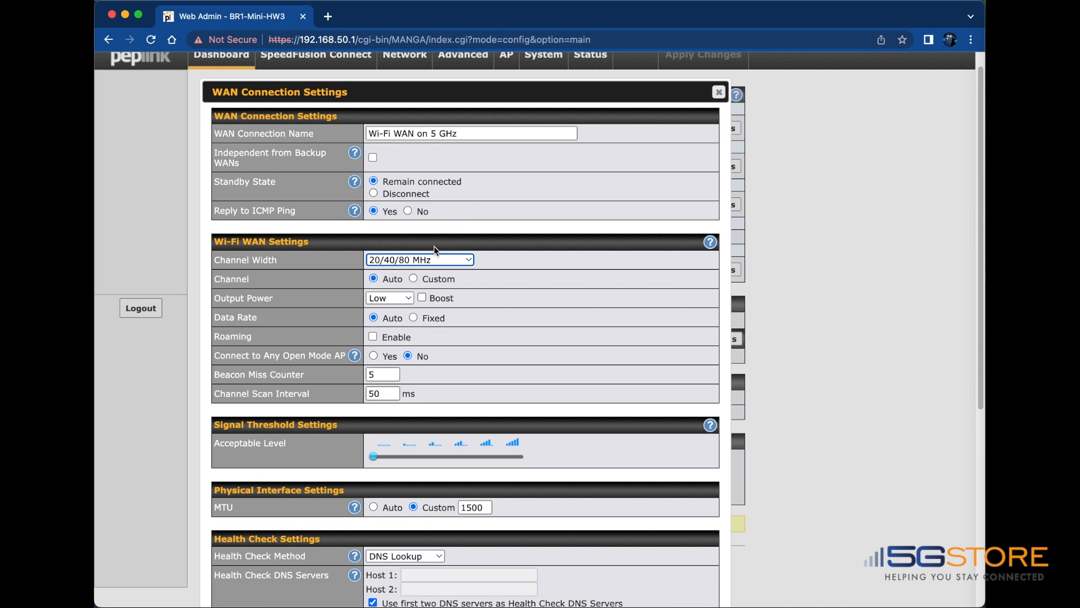
{"action": "mouse_move", "coordinate": [385, 303]}
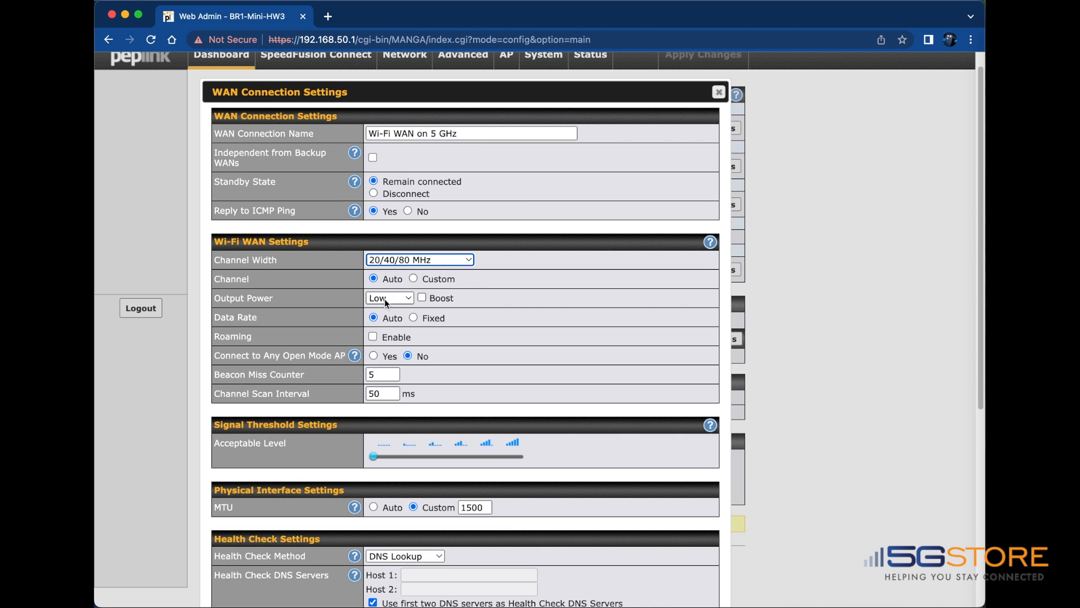
{"action": "left_click", "coordinate": [413, 279]}
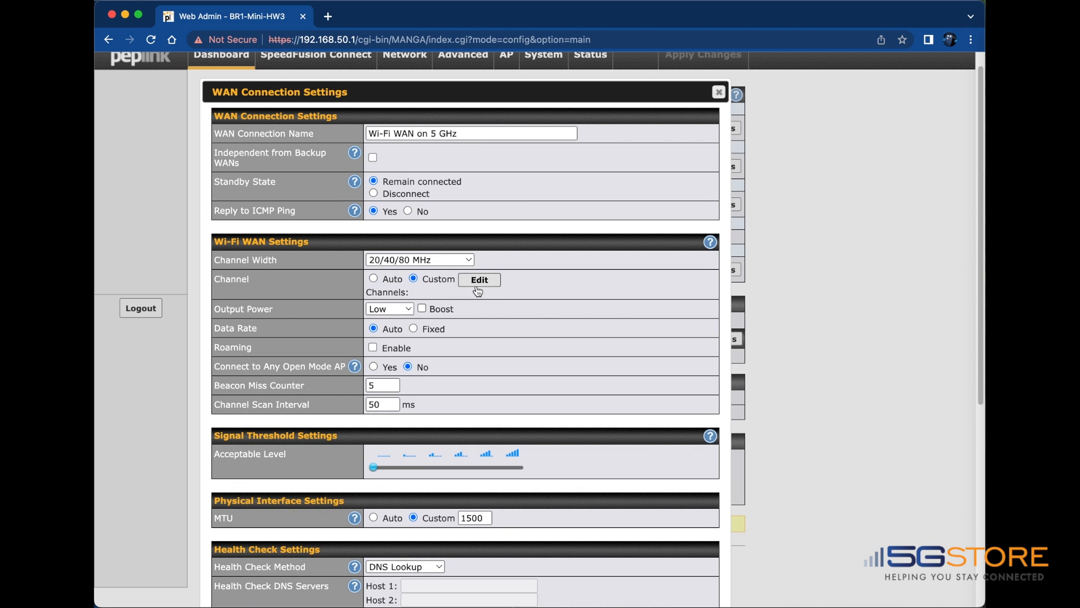
Exclude channels 40, 44 and 161 from the 5 GHz scan list and confirm
{"action": "left_click", "coordinate": [479, 280]}
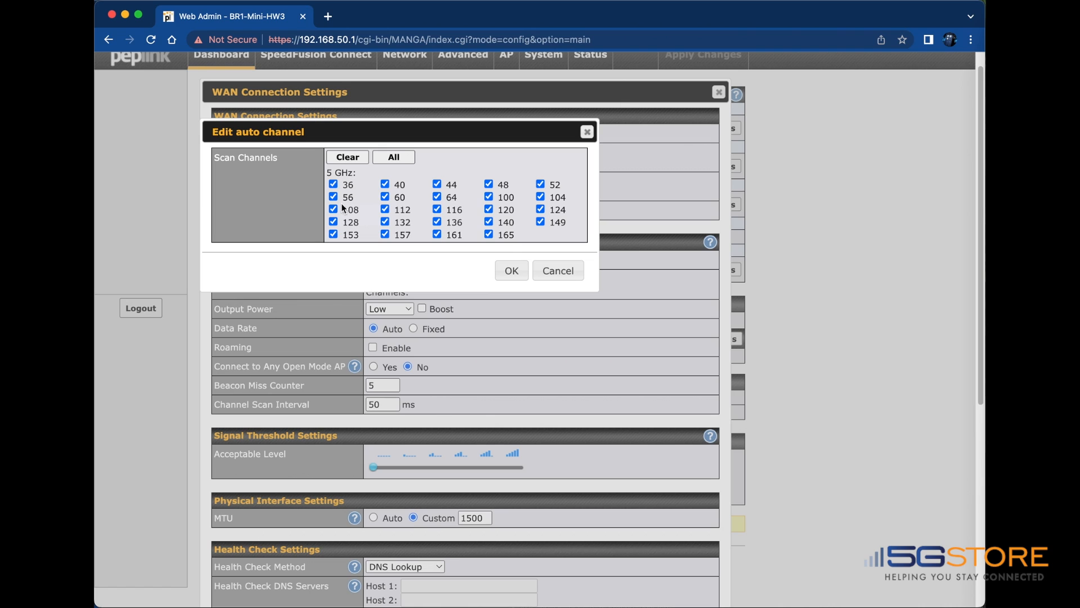
{"action": "left_click", "coordinate": [385, 184]}
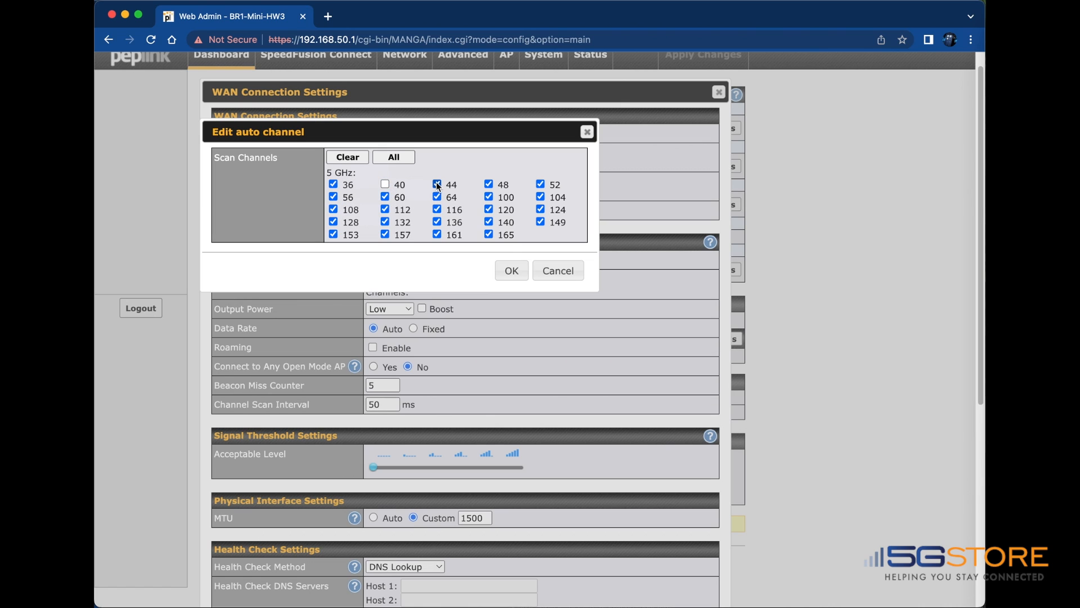
{"action": "left_click", "coordinate": [437, 184]}
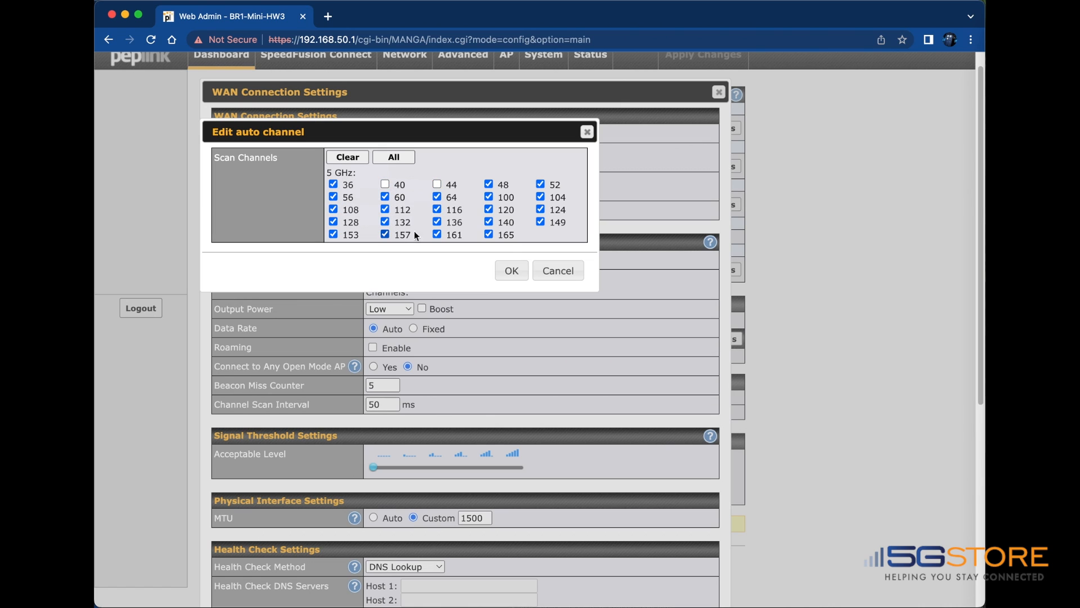
{"action": "left_click", "coordinate": [436, 235]}
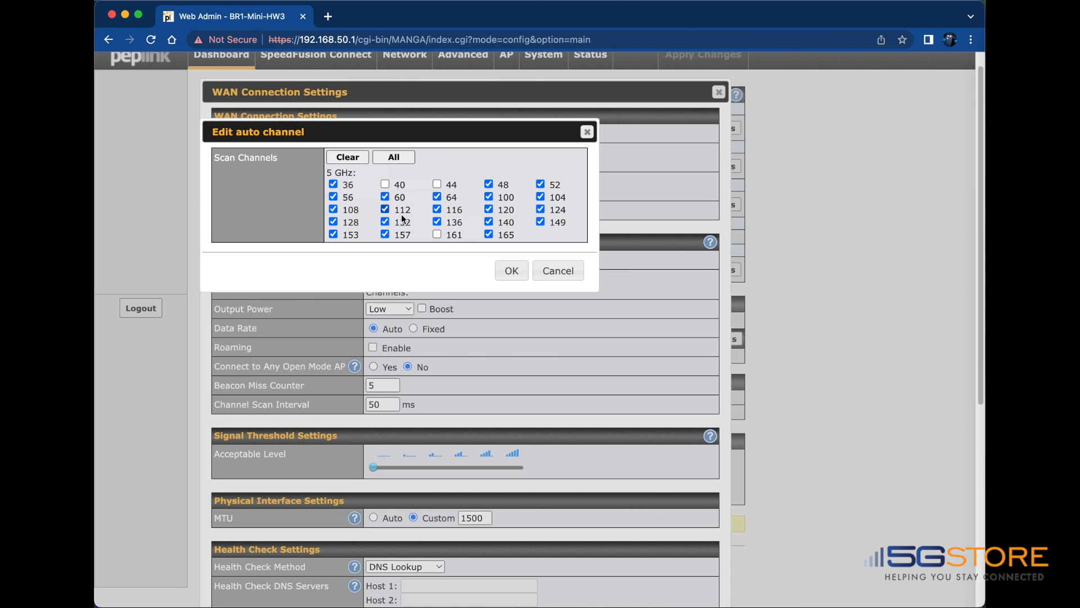
{"action": "left_click", "coordinate": [511, 271]}
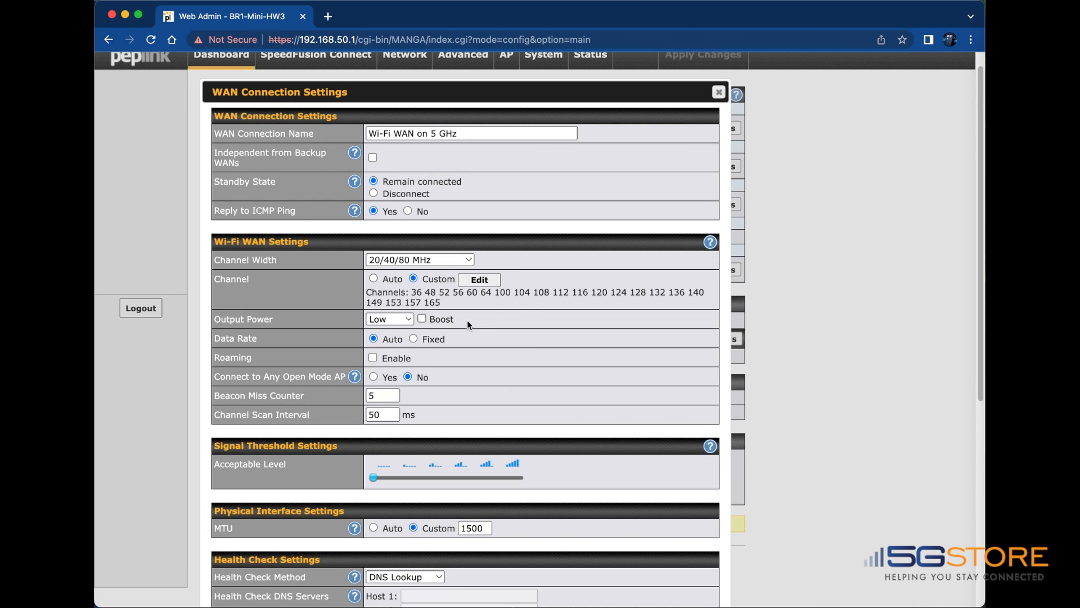
{"action": "scroll", "scroll_direction": "down", "scroll_amount": 3}
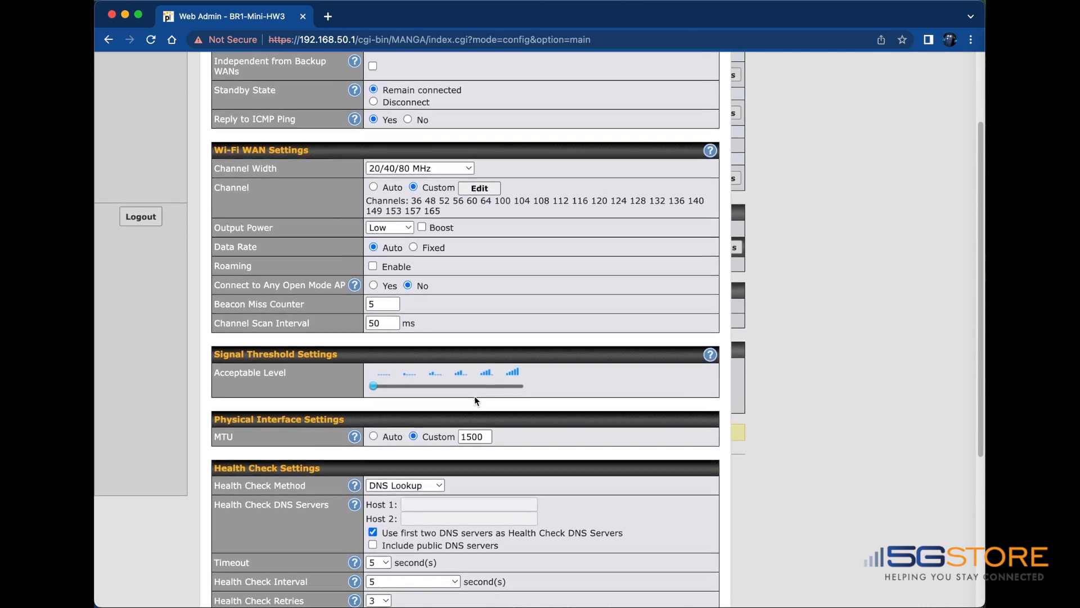
{"action": "scroll", "scroll_direction": "down", "scroll_amount": 3}
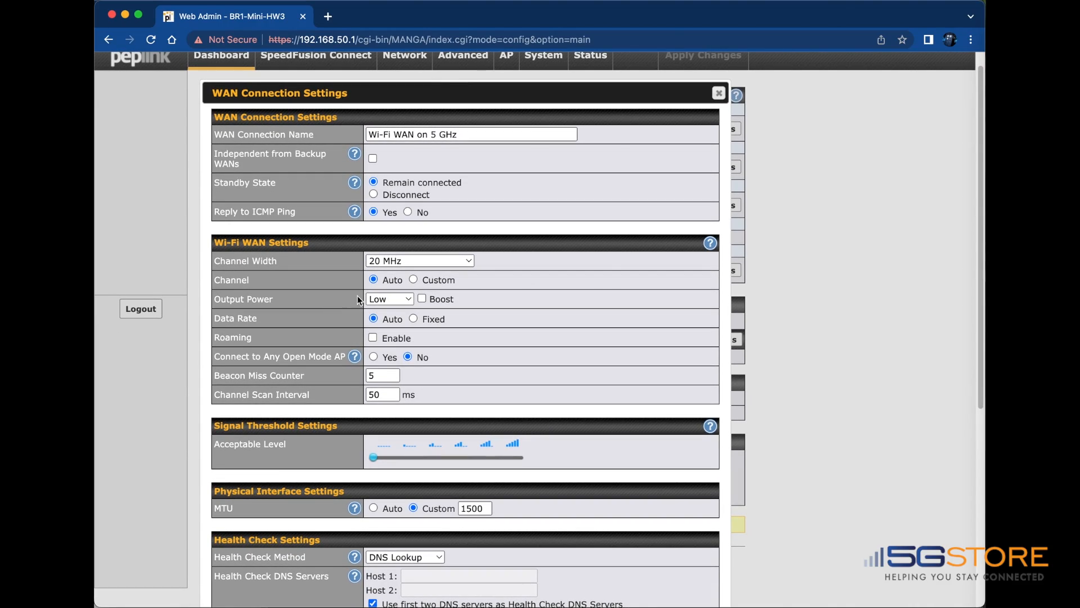
Keep output power at Low with Boost off, then save and apply the settings
{"action": "left_click", "coordinate": [386, 299]}
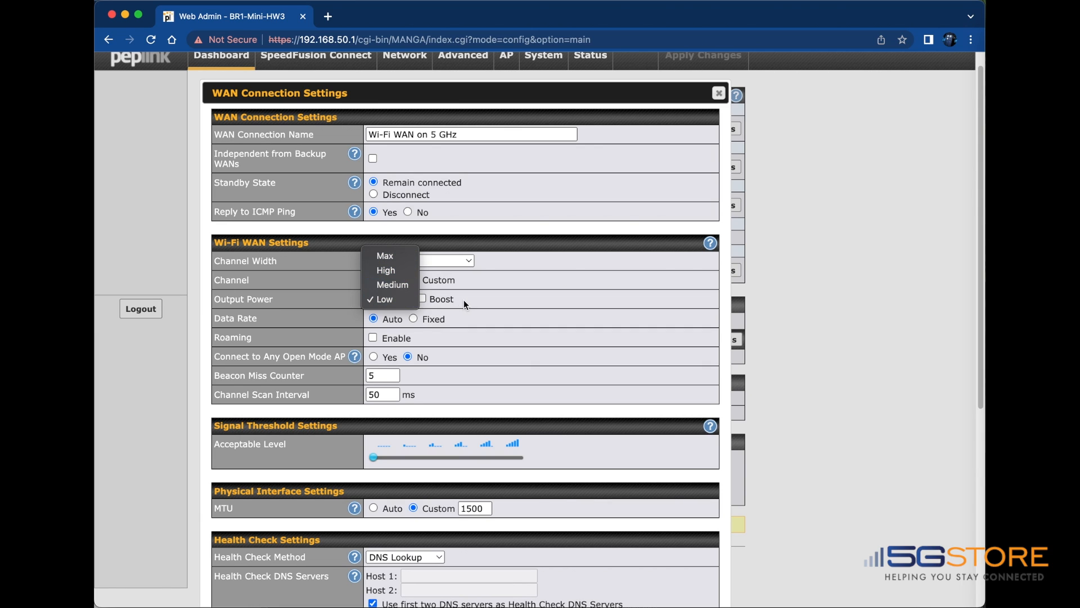
{"action": "left_click", "coordinate": [384, 299]}
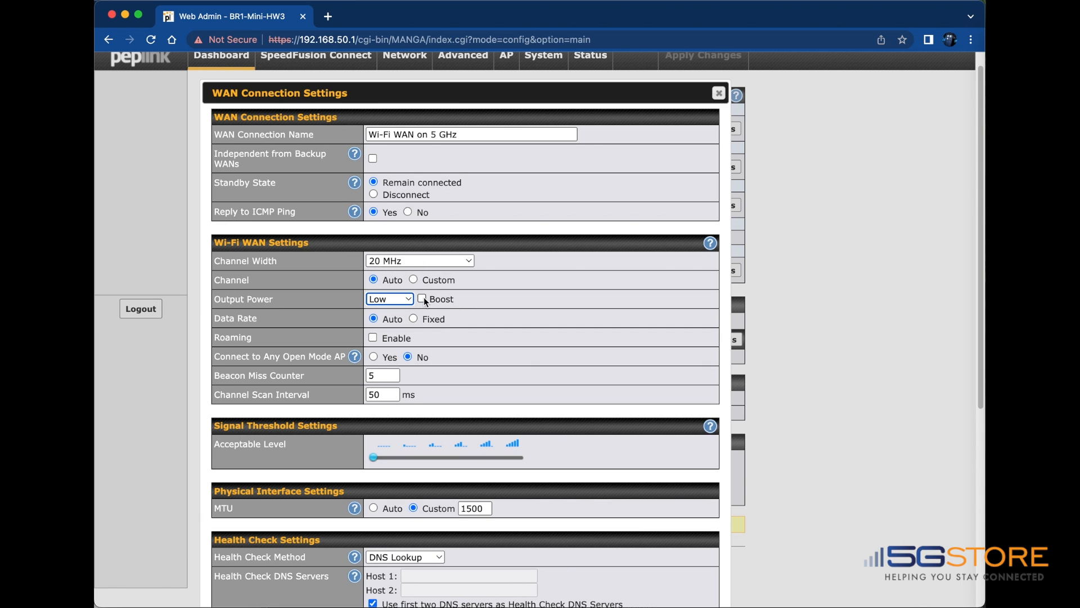
{"action": "left_click", "coordinate": [422, 299]}
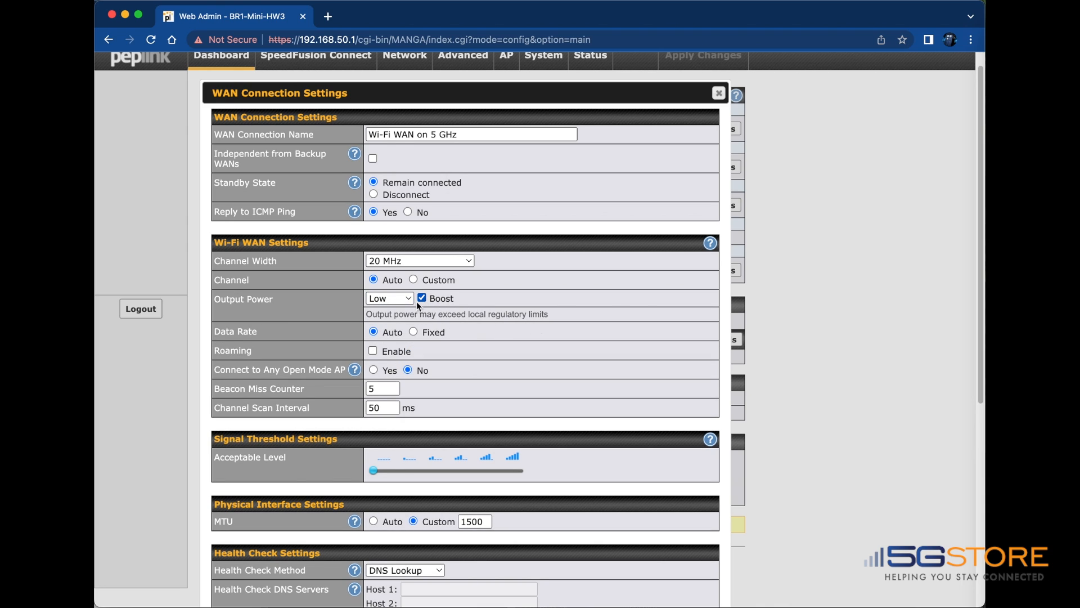
{"action": "left_click", "coordinate": [421, 298]}
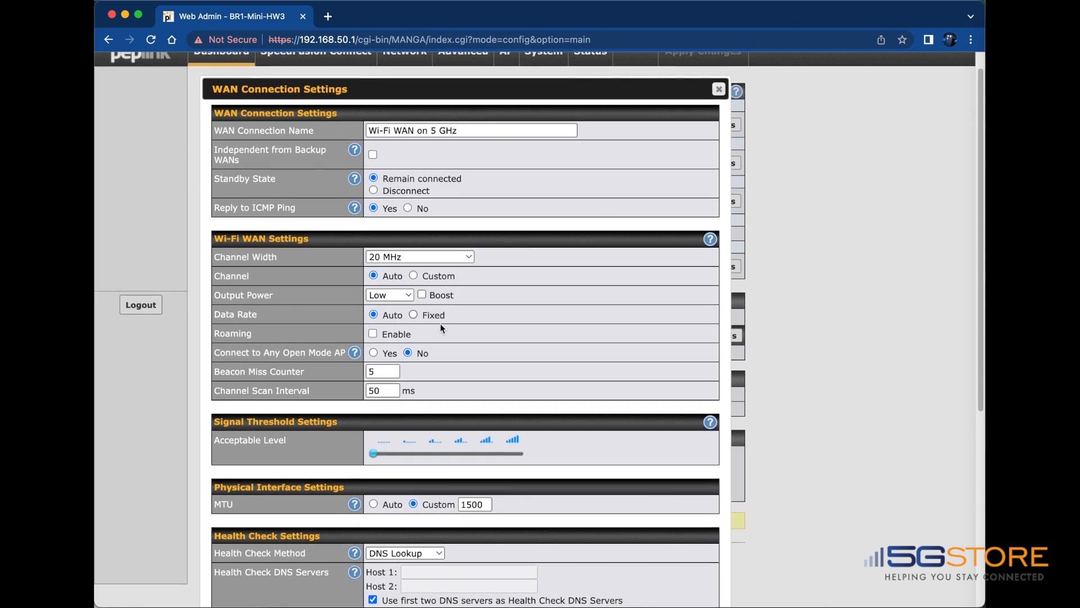
{"action": "scroll", "scroll_direction": "down", "scroll_amount": 3}
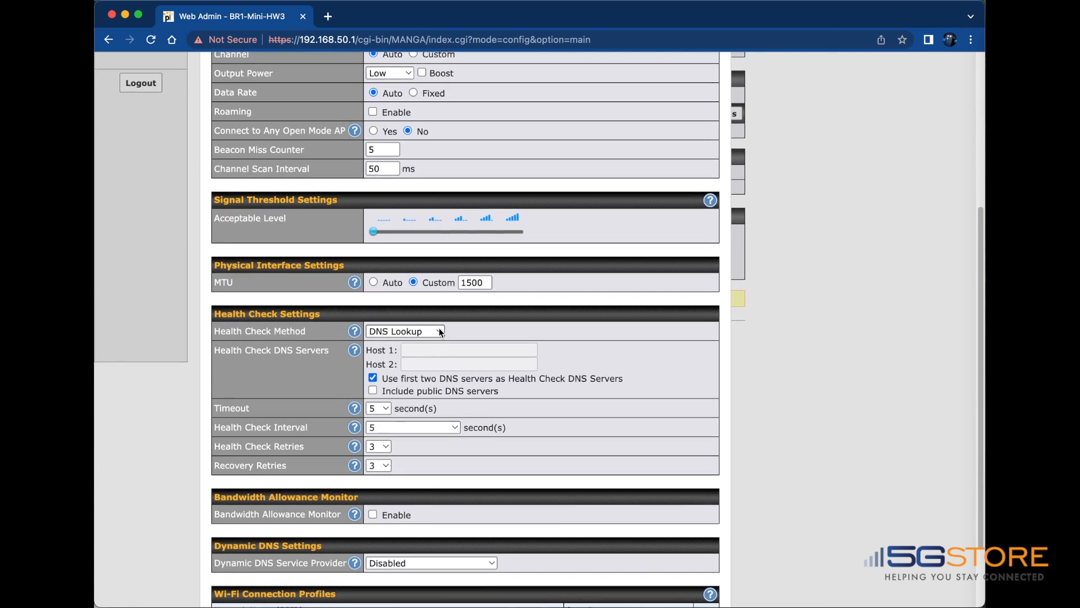
{"action": "scroll", "scroll_direction": "down", "scroll_amount": 3}
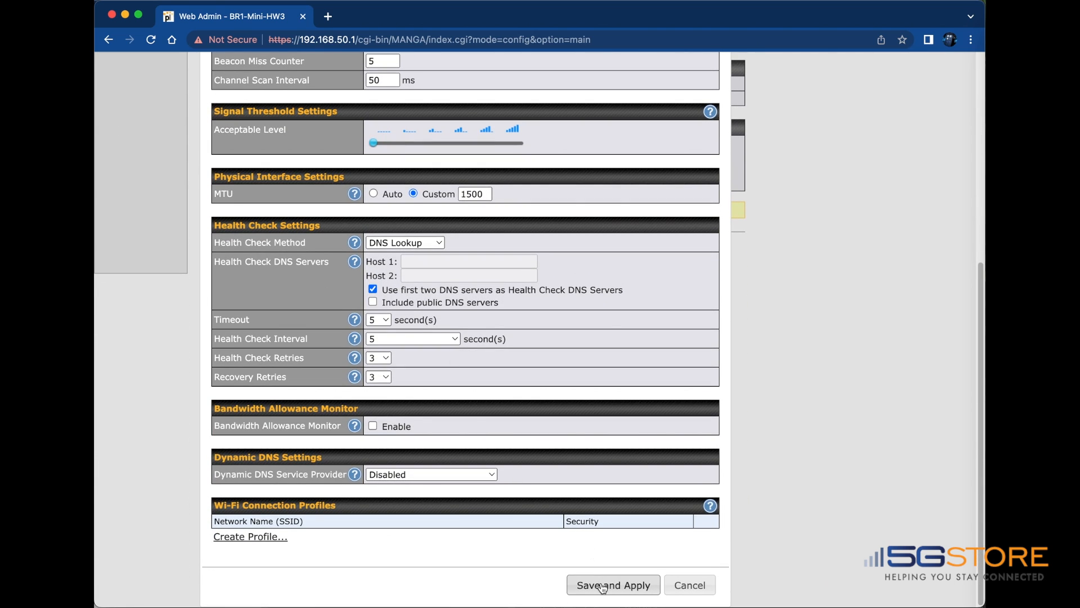
{"action": "left_click", "coordinate": [612, 585]}
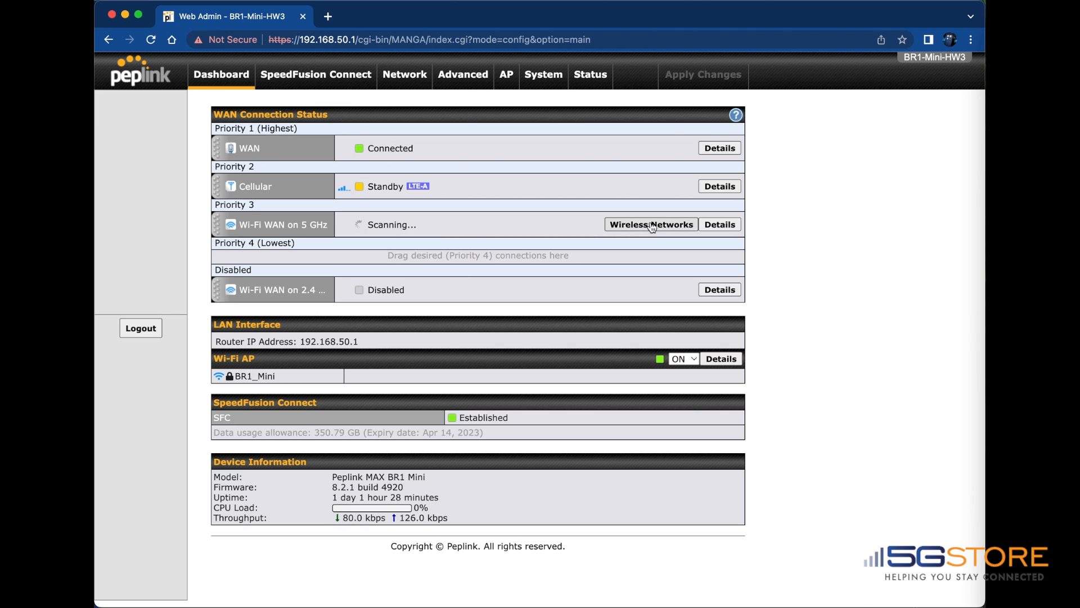
List nearby wireless networks and start a connection profile for Firefly
{"action": "left_click", "coordinate": [650, 224]}
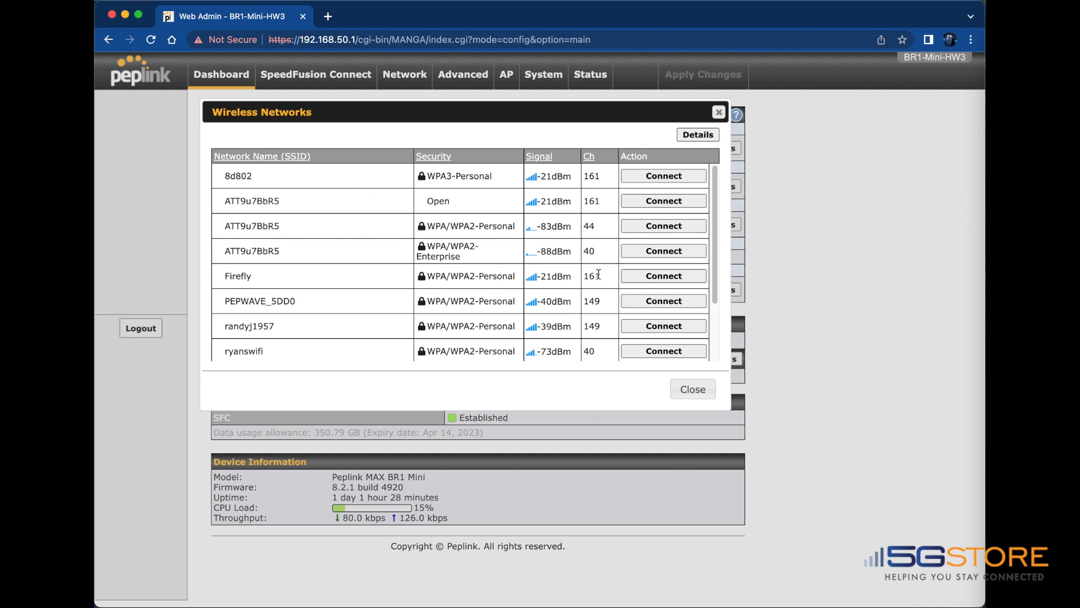
{"action": "left_click", "coordinate": [664, 276]}
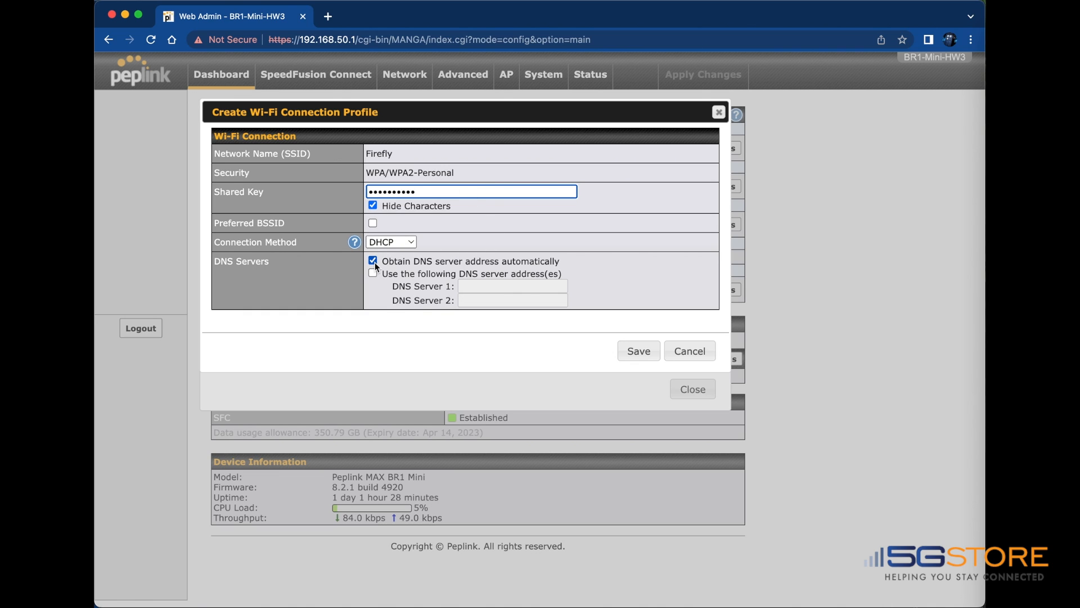
Give the Firefly profile manual DNS servers 192.168.0.1 and 8.8.8.8 and save it
{"action": "left_click", "coordinate": [372, 273]}
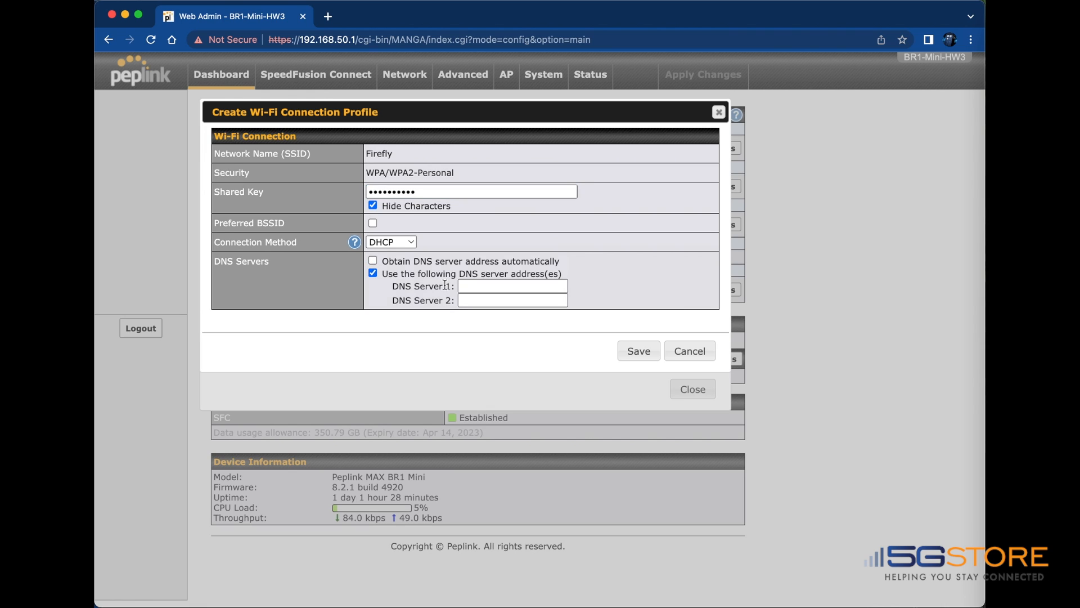
{"action": "left_click", "coordinate": [512, 286]}
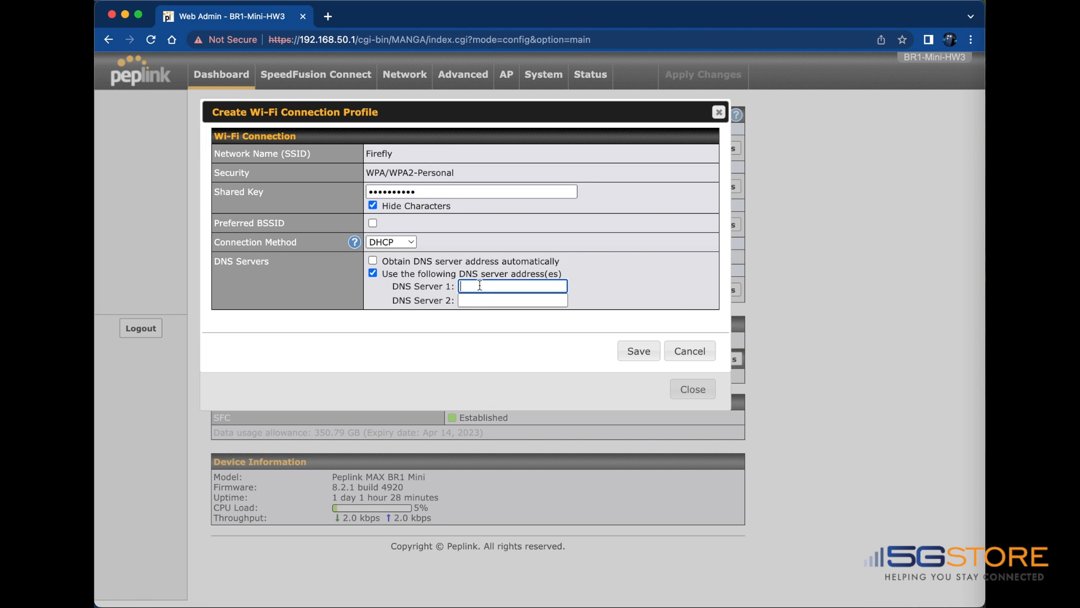
{"action": "type", "text": "192.168.0.1"}
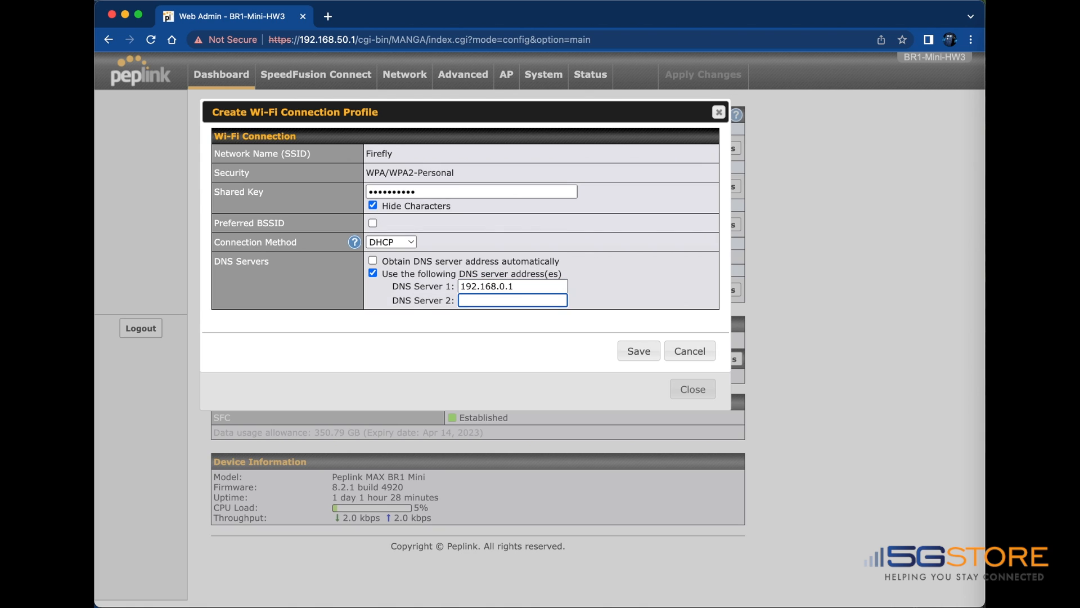
{"action": "type", "text": "8.8.8.8"}
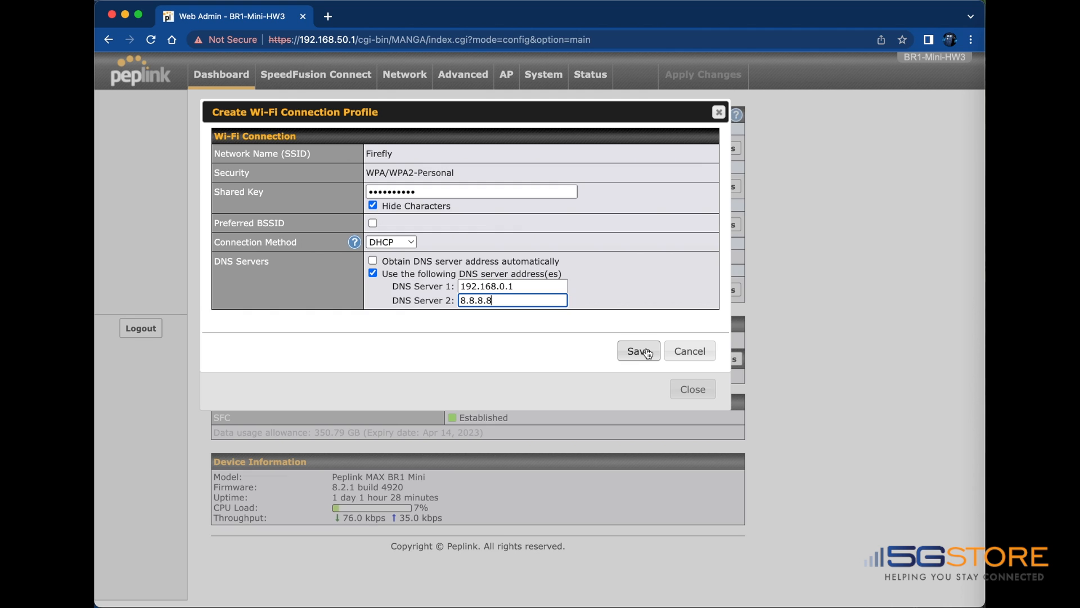
{"action": "left_click", "coordinate": [638, 351]}
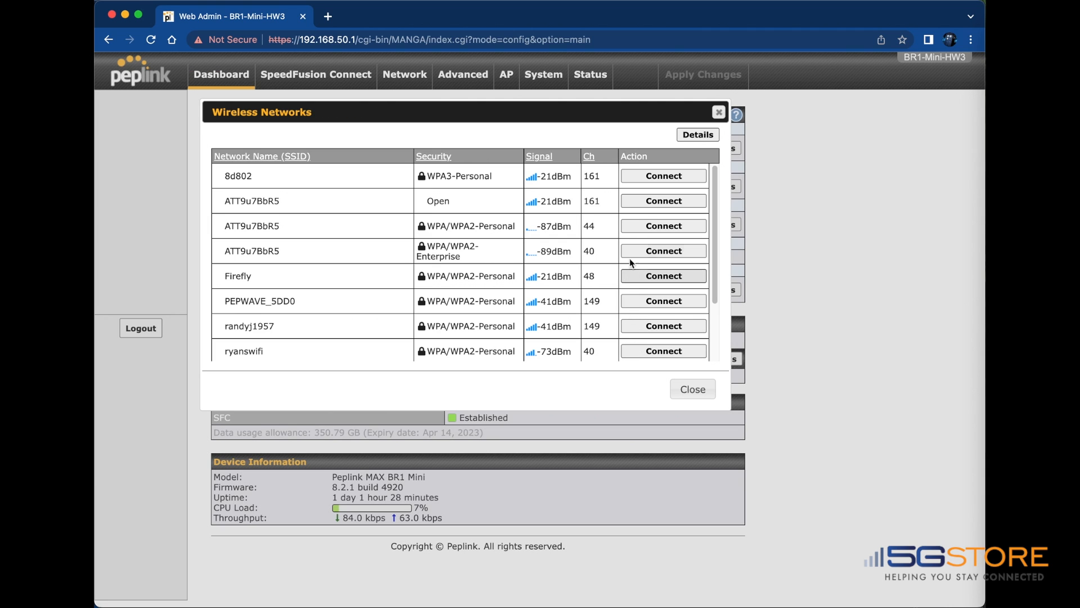
Close the wireless networks list and reopen the Wi-Fi WAN on 5 GHz settings
{"action": "left_click", "coordinate": [693, 389]}
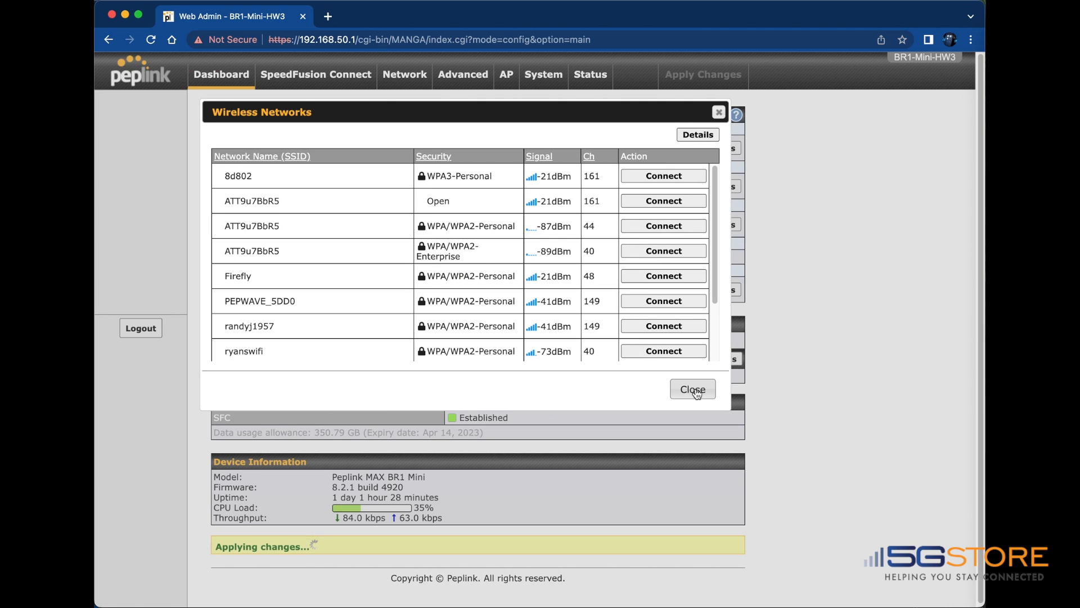
{"action": "left_click", "coordinate": [693, 389]}
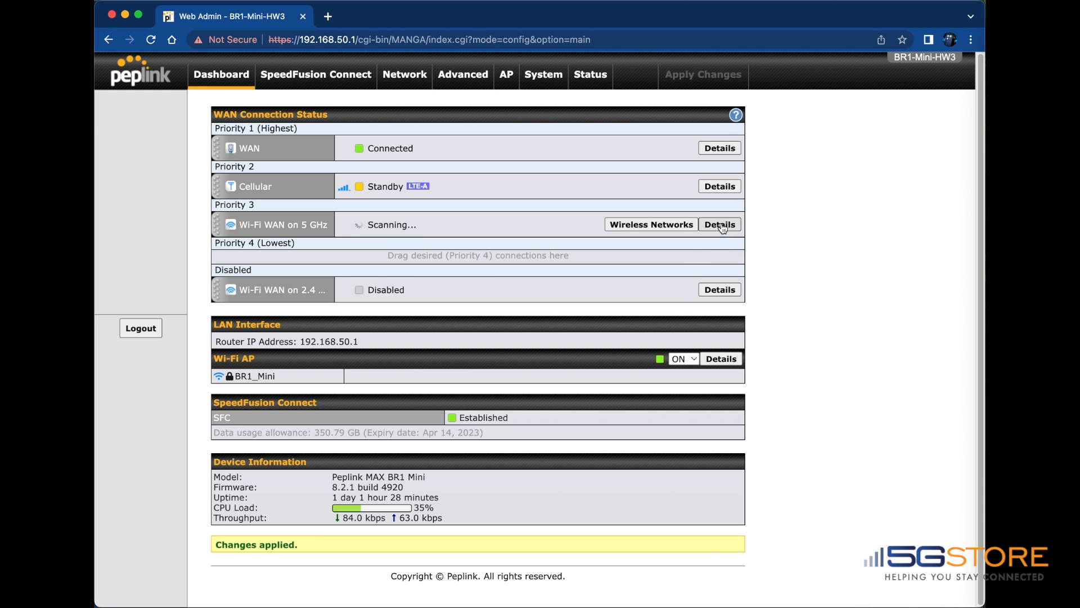
{"action": "left_click", "coordinate": [719, 224]}
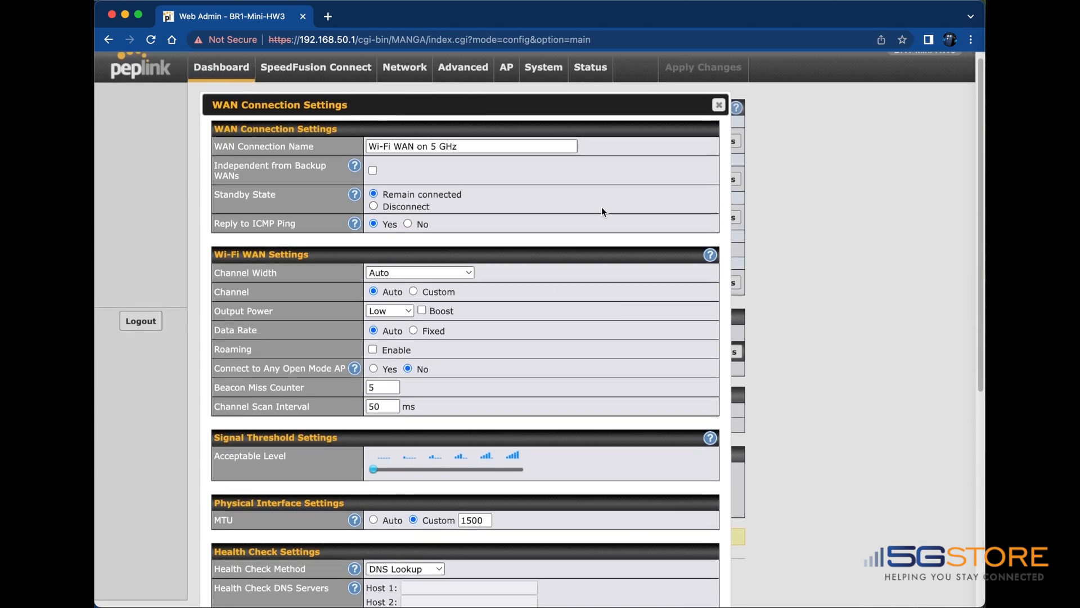
{"action": "scroll", "scroll_direction": "down", "scroll_amount": 3}
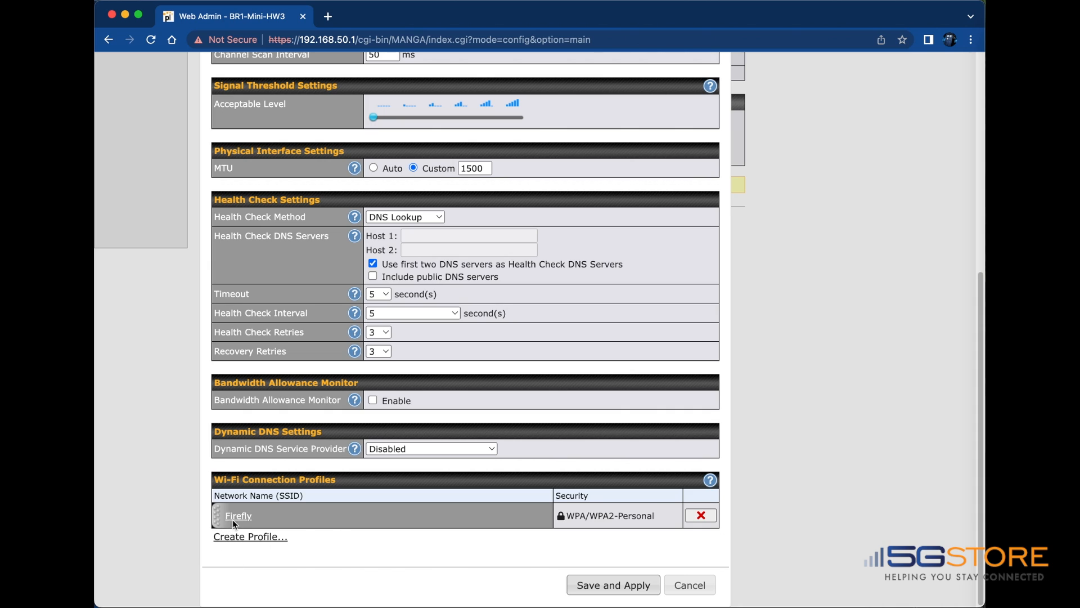
{"action": "left_click", "coordinate": [239, 516]}
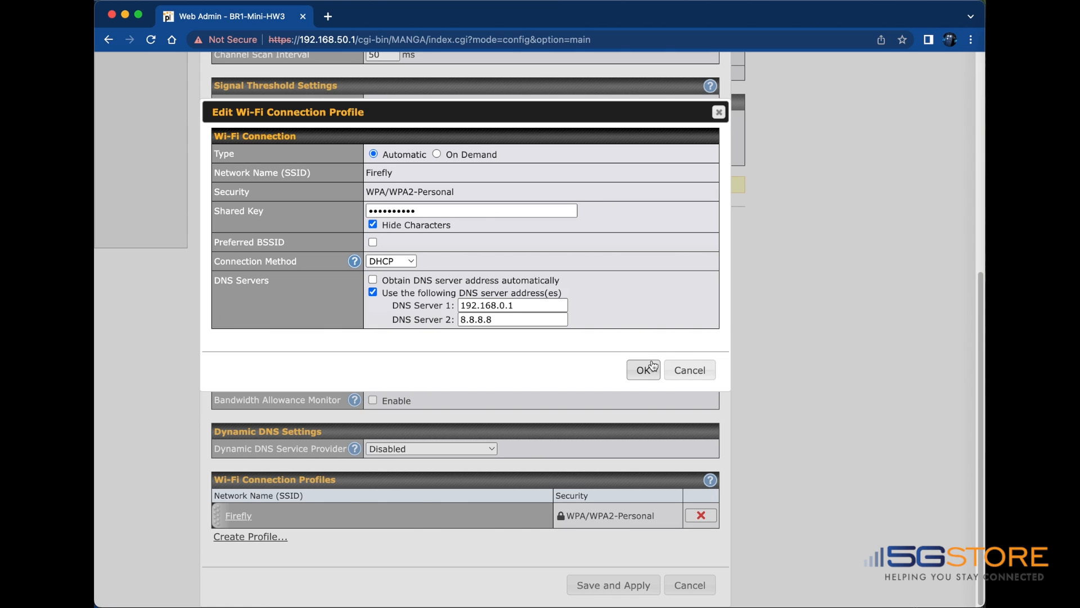
{"action": "left_click", "coordinate": [643, 370]}
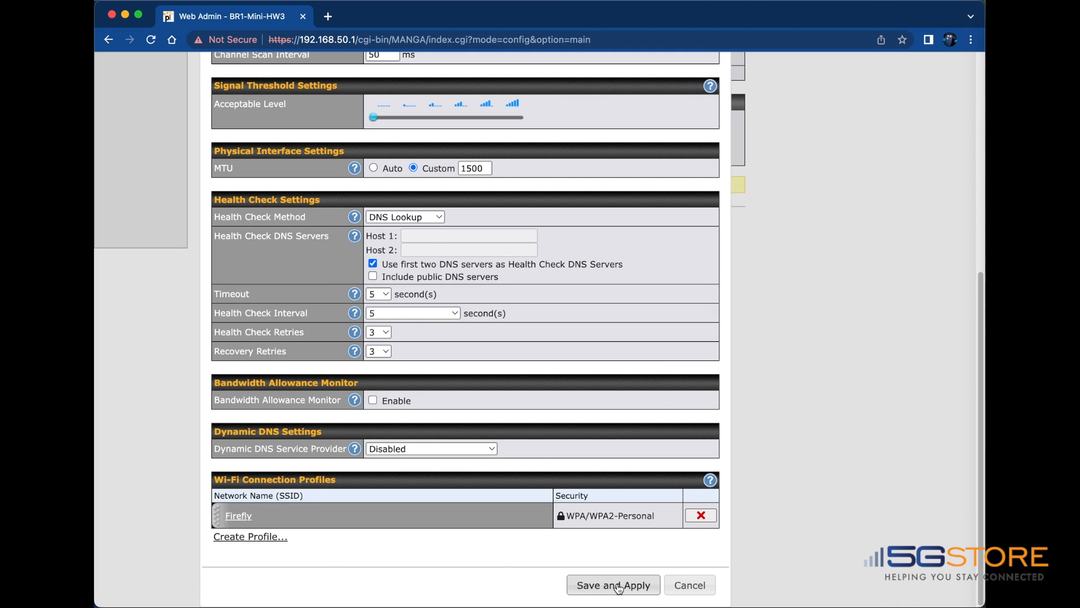